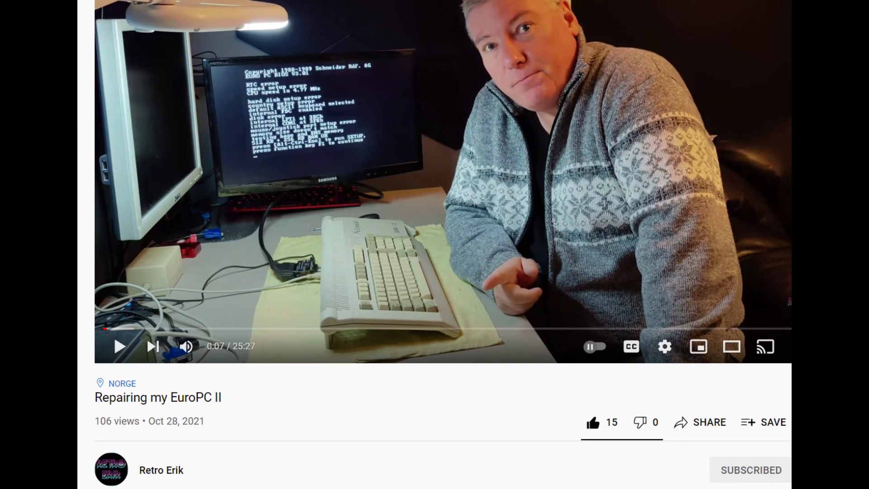
# Step: Scroll away from the EuroPC II repair video to reach the xtideuniversalbios.org start page
pyautogui.scroll(-3)
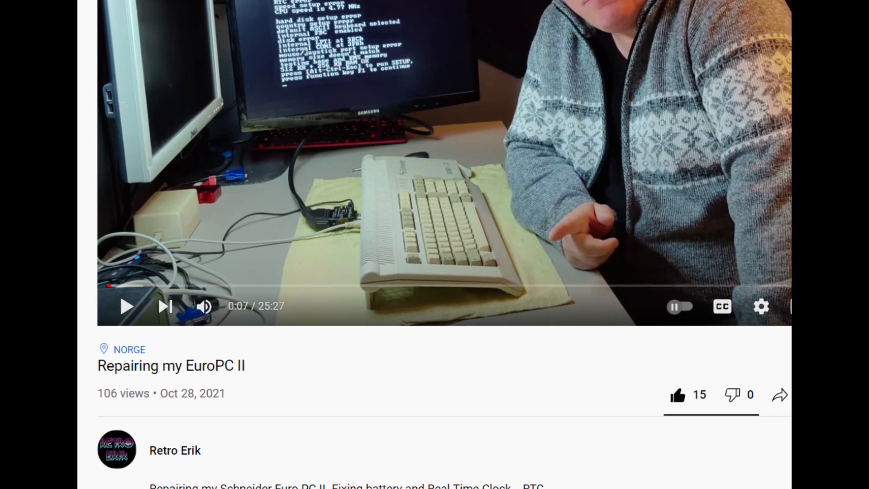
pyautogui.scroll(-3)
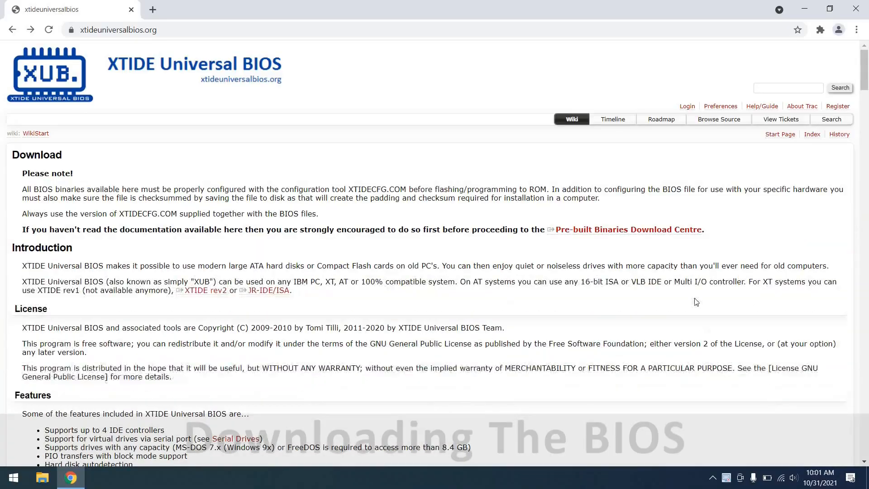
# Step: Open the r620 folder in the Pre-built Binaries Download Centre, skim its files, and go back
pyautogui.scroll(-3)
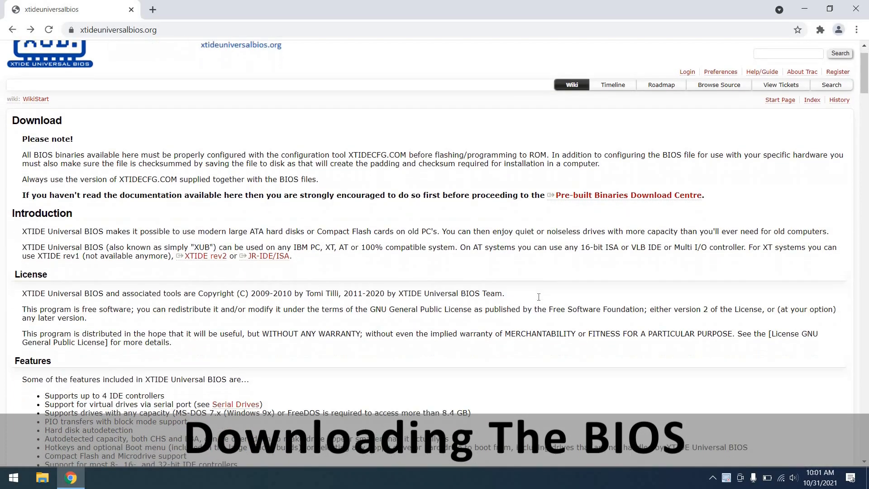
pyautogui.scroll(-3)
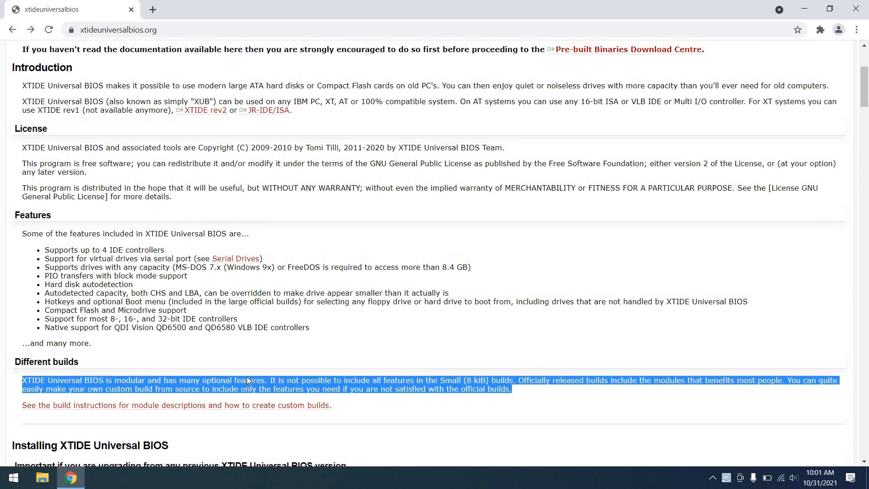
pyautogui.scroll(3)
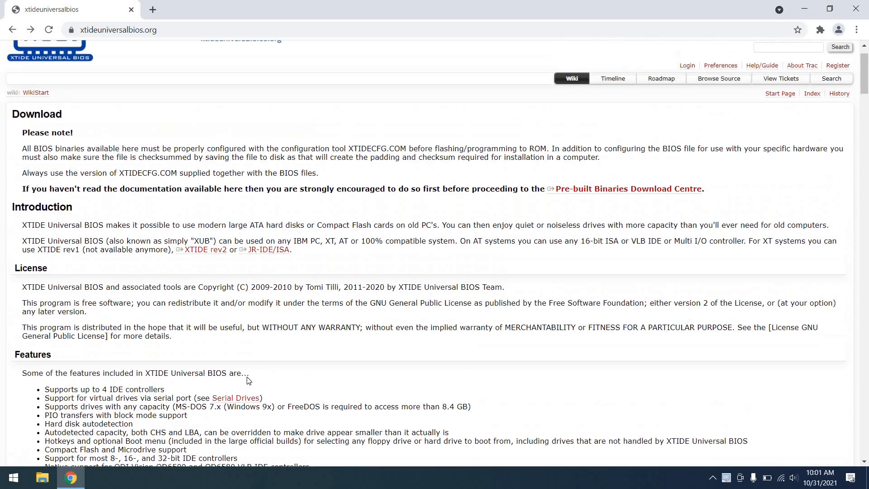
pyautogui.click(627, 189)
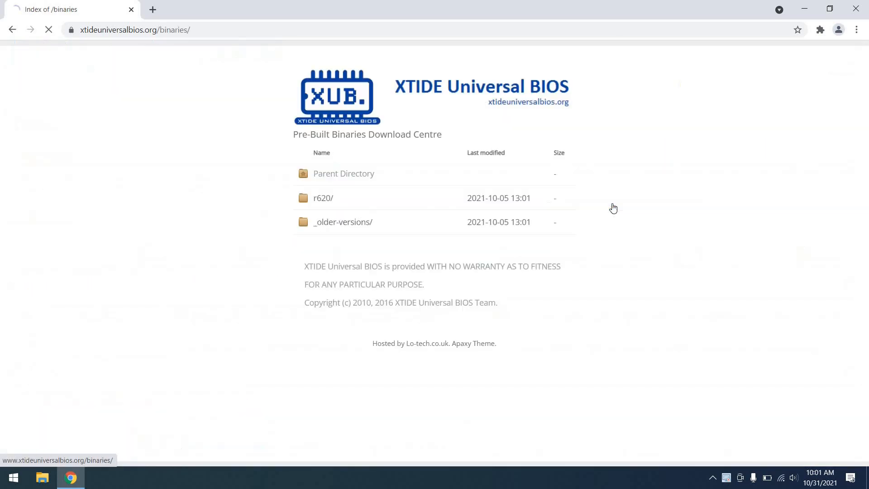
pyautogui.click(322, 198)
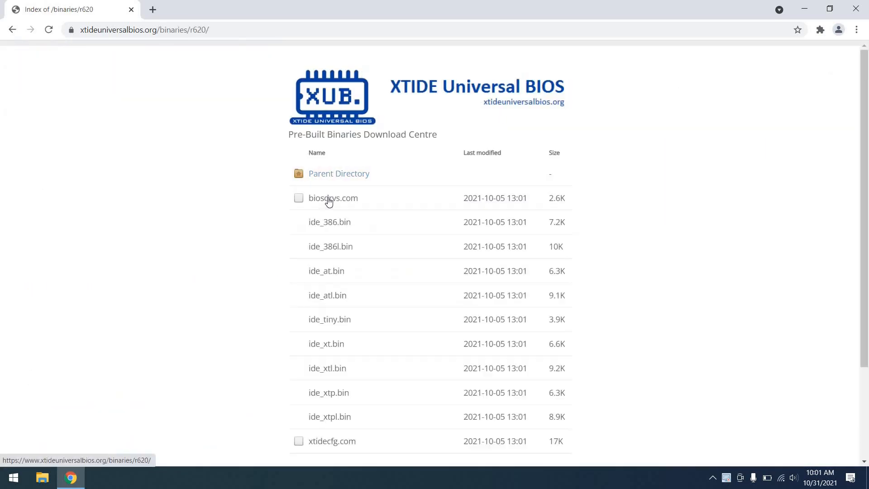
pyautogui.scroll(-3)
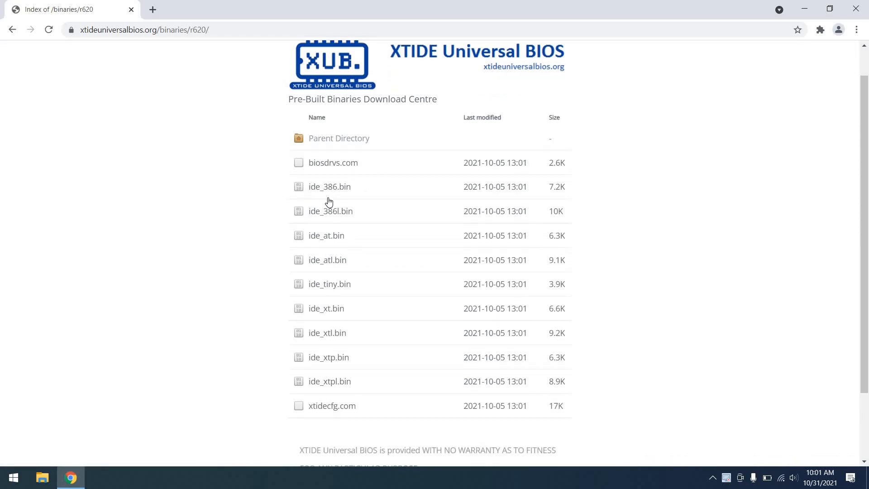
pyautogui.click(12, 29)
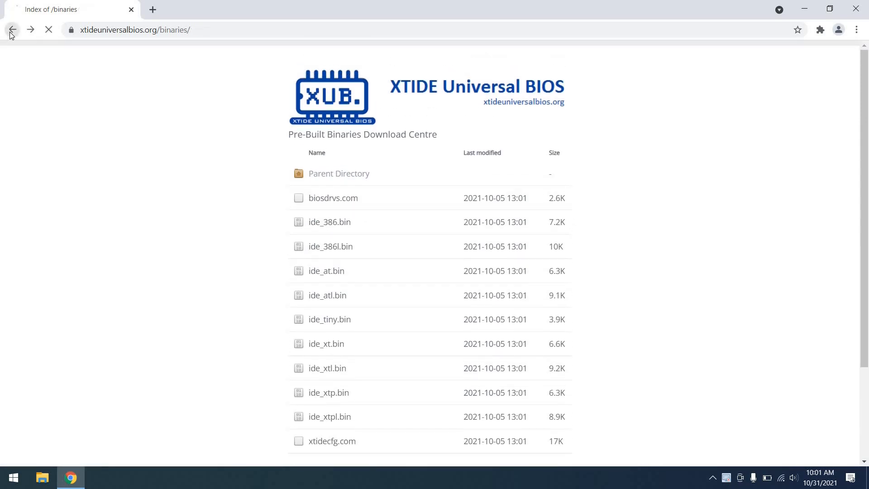
# Step: Browse source through xtideuniversalbios and trunk into XTIDE_Universal_BIOS, then open its makefile
pyautogui.click(12, 29)
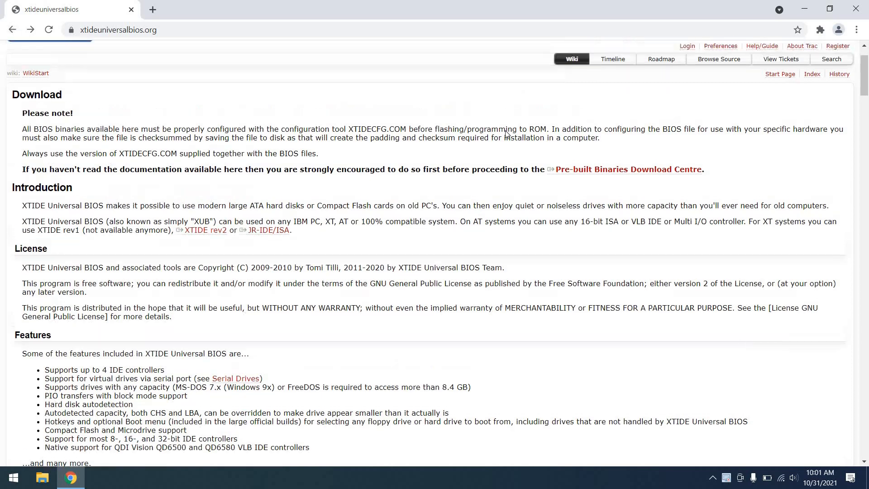
pyautogui.click(719, 59)
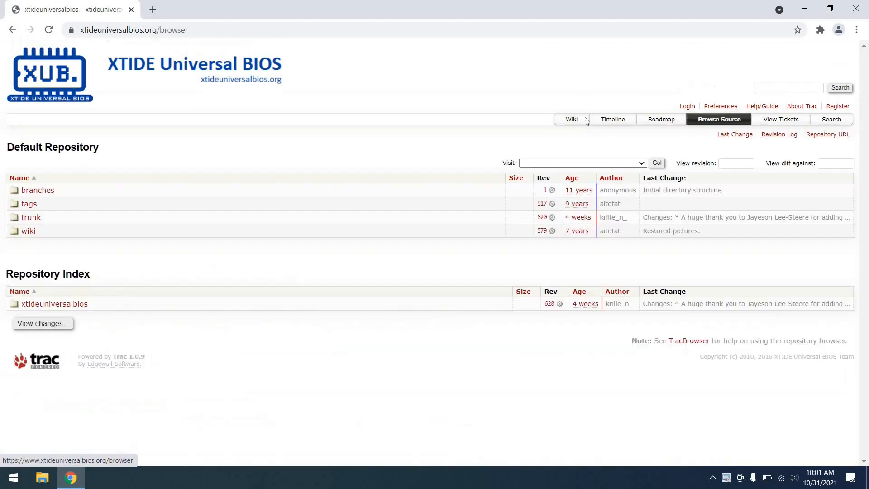
pyautogui.click(55, 303)
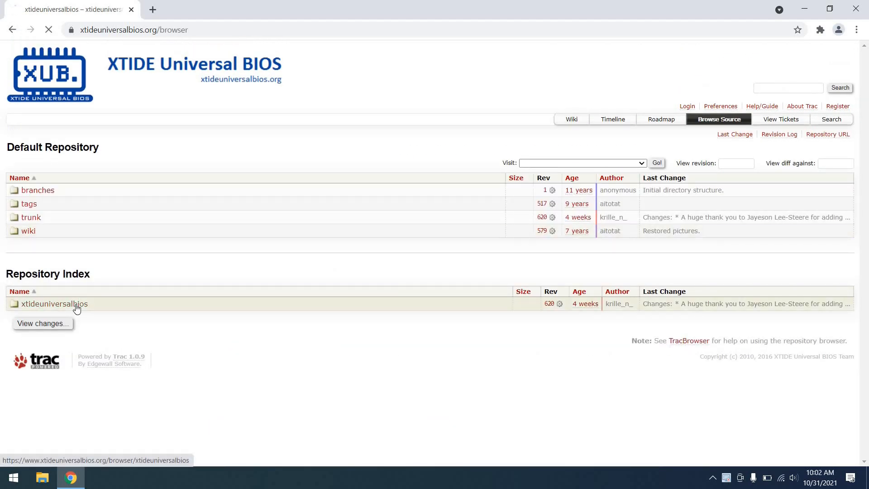
pyautogui.click(55, 303)
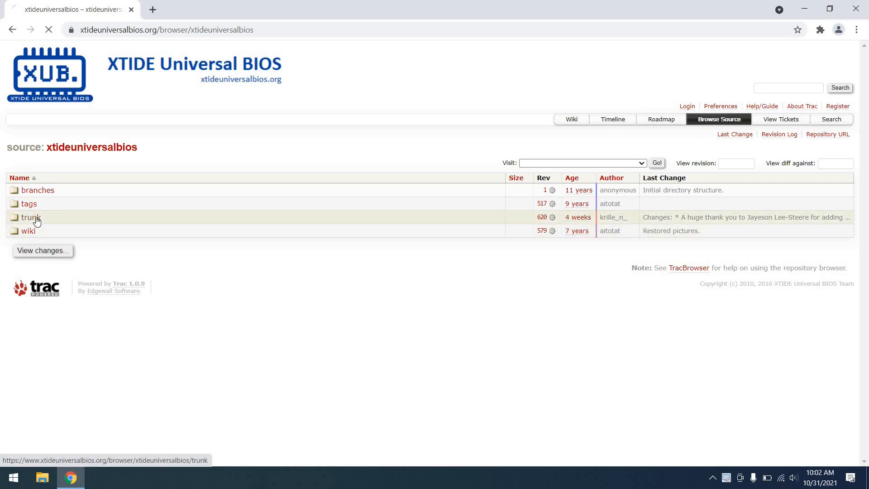
pyautogui.click(28, 217)
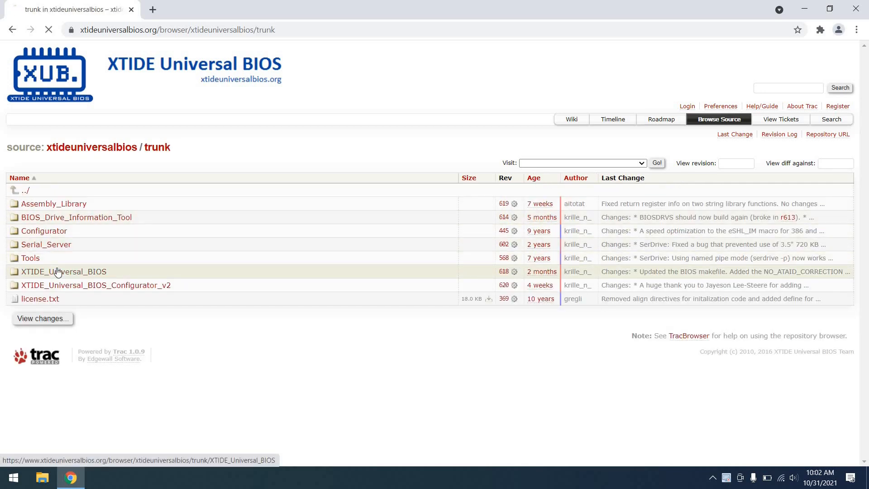
pyautogui.click(63, 272)
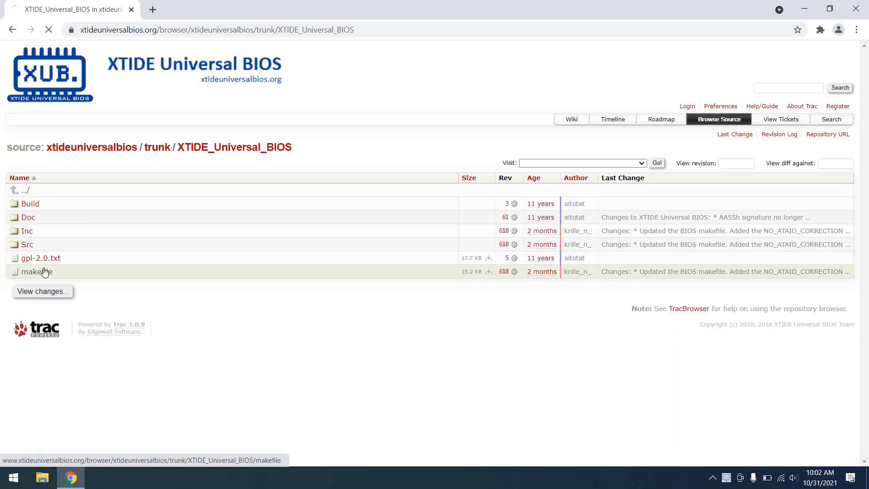
pyautogui.click(36, 272)
pyautogui.write('DEFINES_XTPLUS')
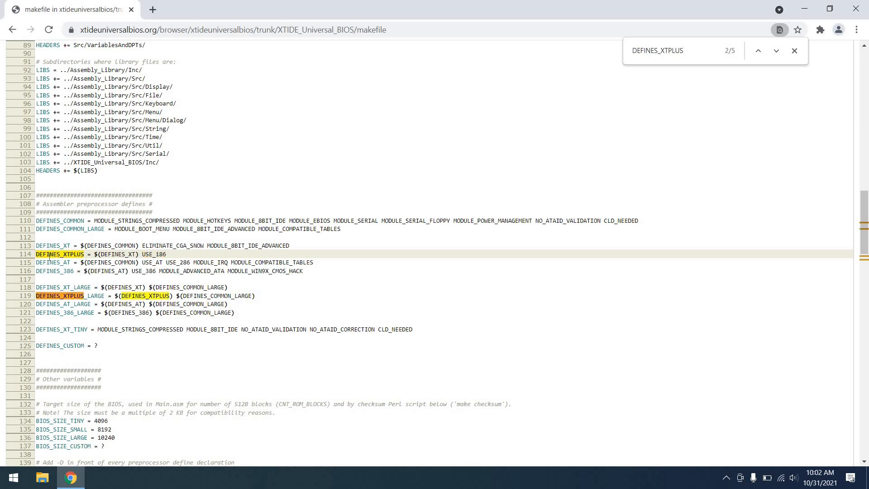
pyautogui.click(776, 50)
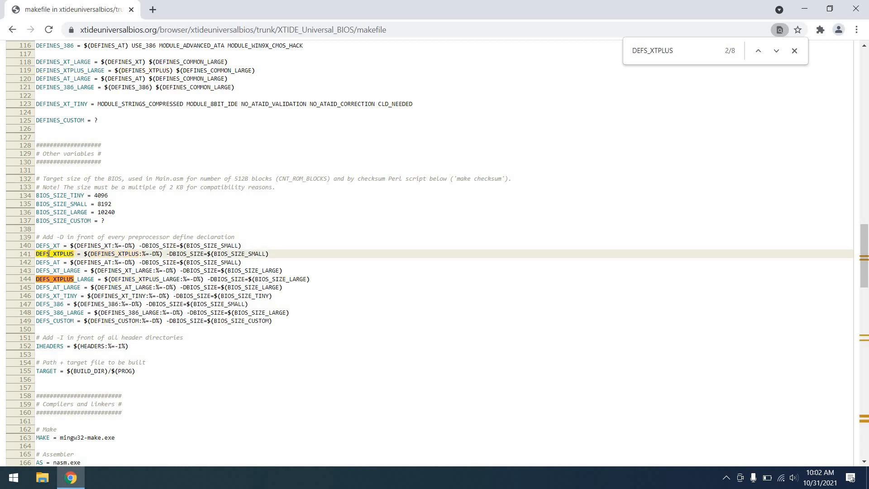
pyautogui.click(776, 51)
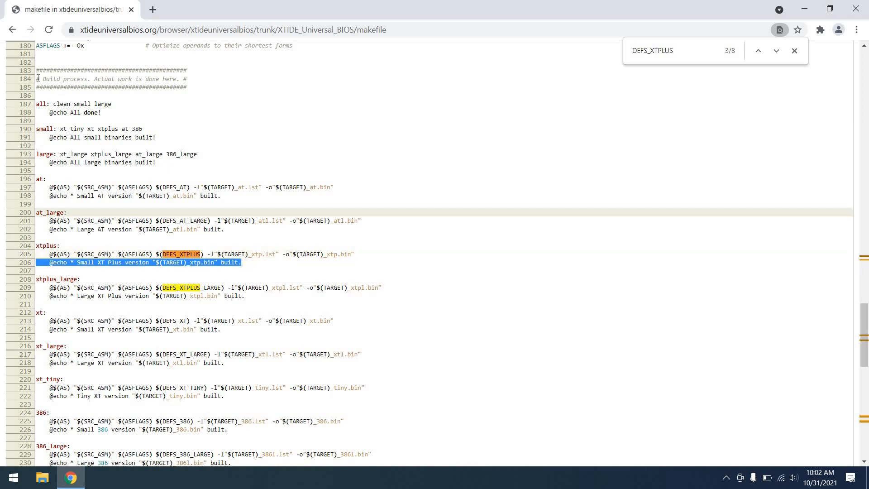
pyautogui.click(13, 30)
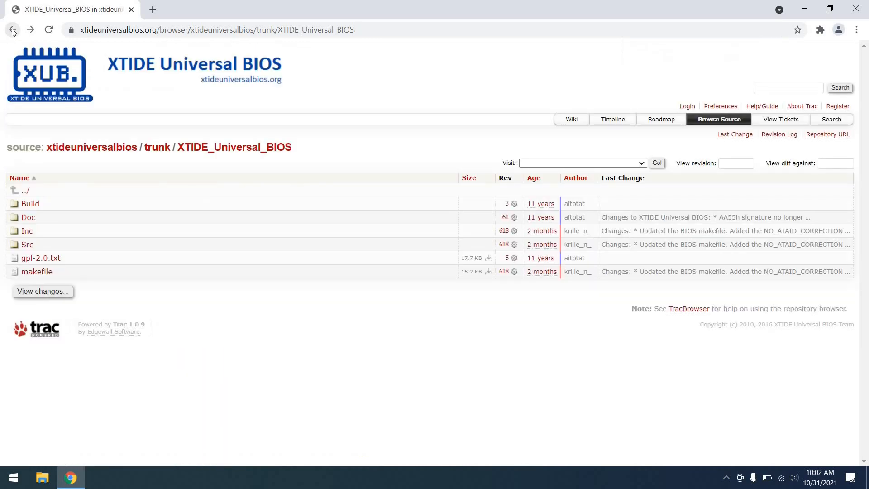
# Step: Return to the Download Centre's r620 folder and download ide_xtp.bin
pyautogui.click(12, 29)
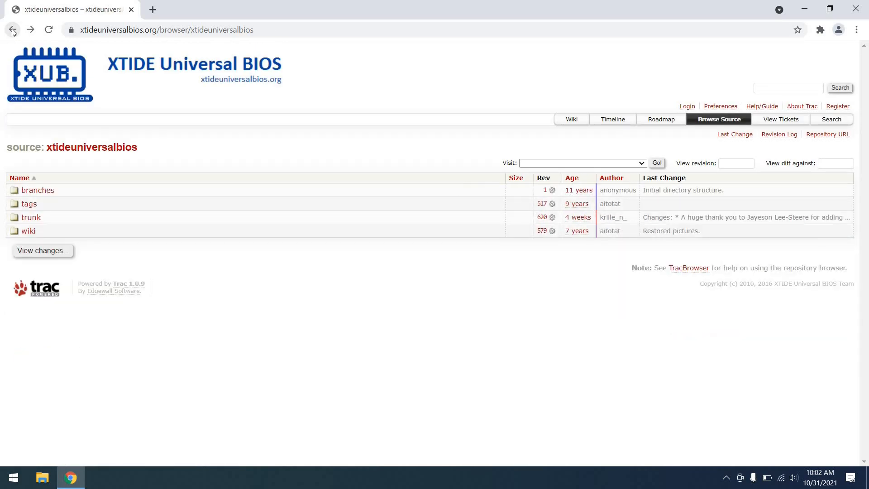
pyautogui.click(12, 29)
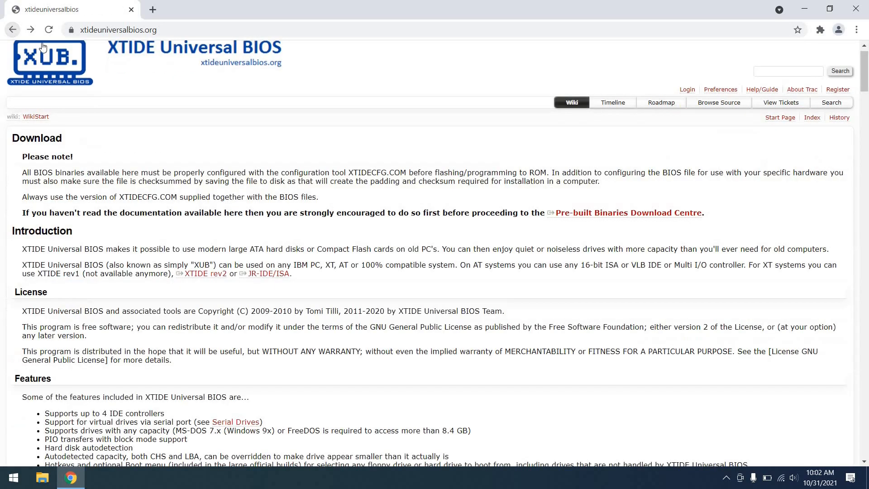
pyautogui.click(630, 213)
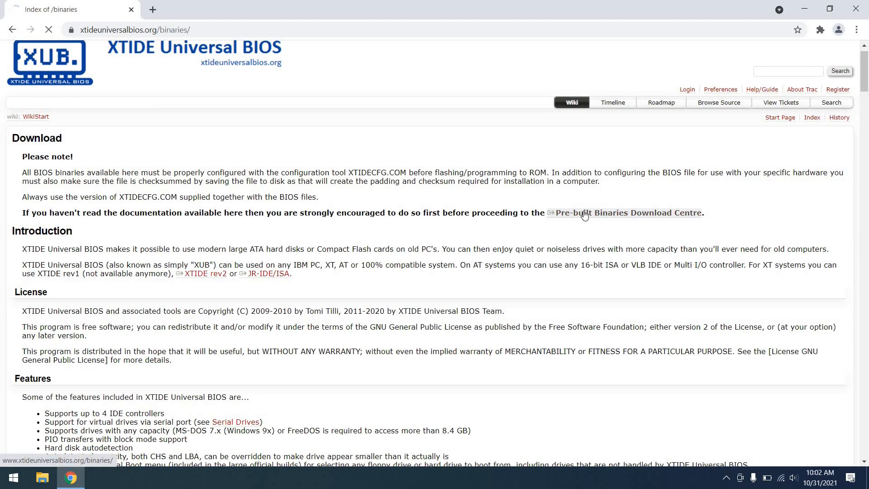
pyautogui.click(629, 212)
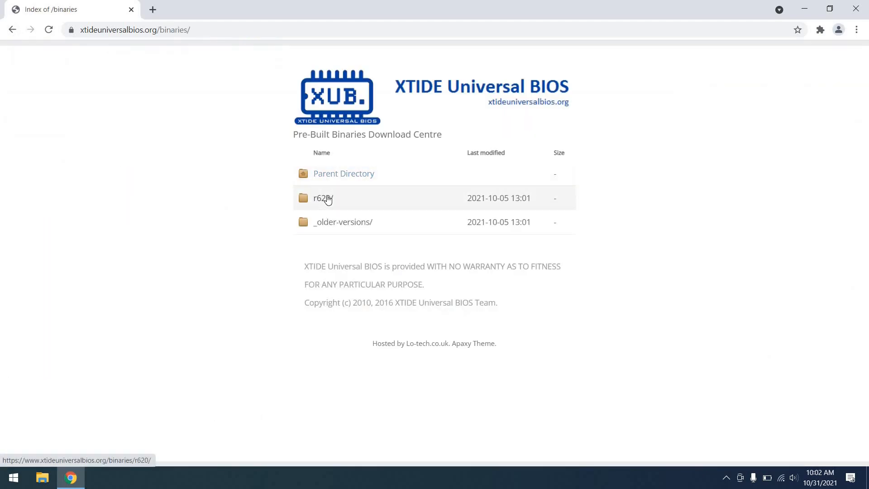
pyautogui.click(323, 198)
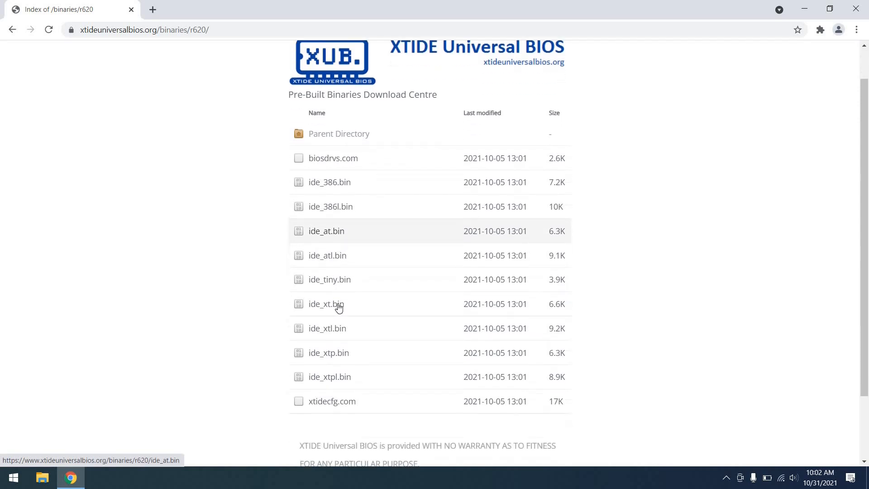
pyautogui.click(328, 353)
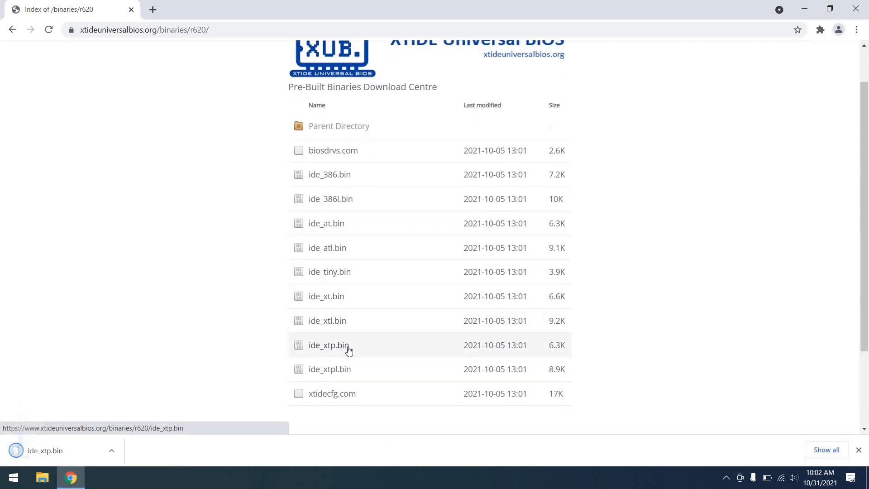
pyautogui.scroll(-3)
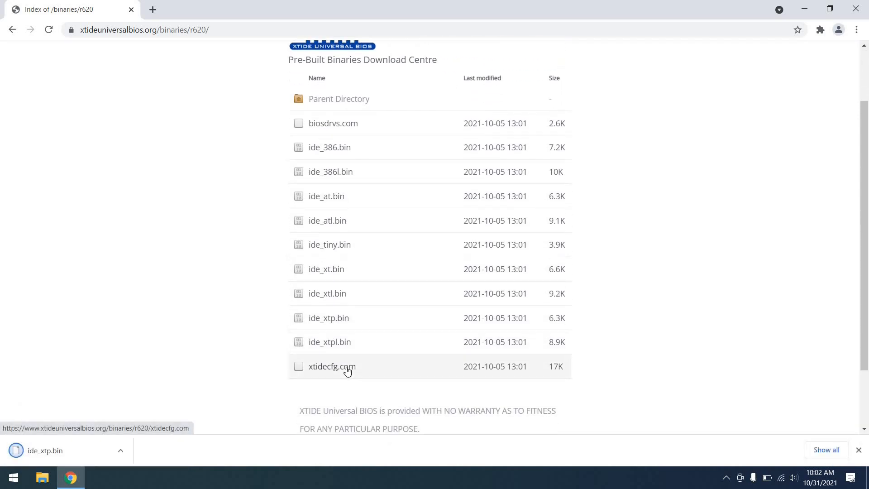